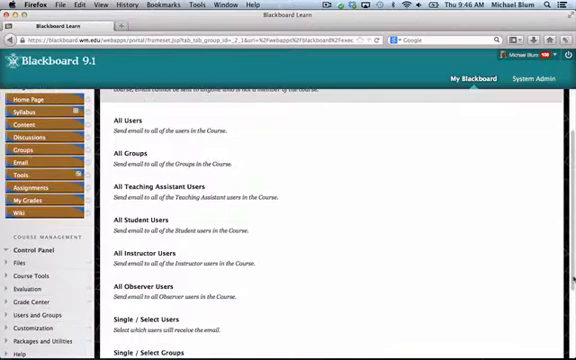
- Expand the Users and Groups options under Course Management in the course menu
scroll(down, 3)
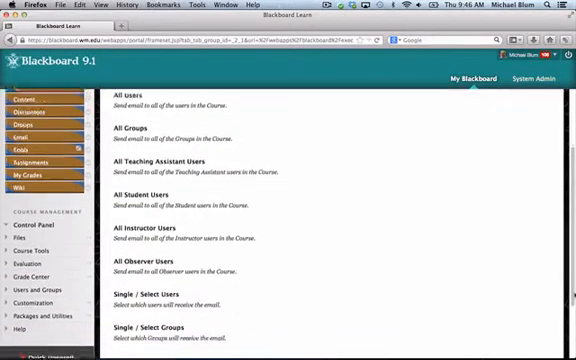
scroll(down, 3)
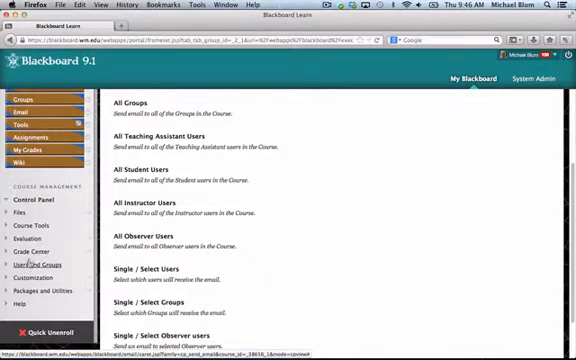
click(30, 264)
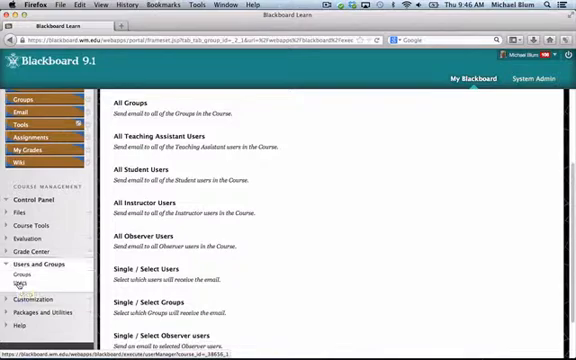
- Show the course's enrolled Users list and reach a student's Change User's Role in Course page
click(30, 288)
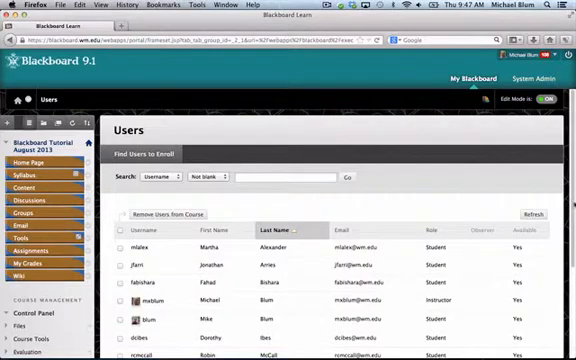
scroll(down, 3)
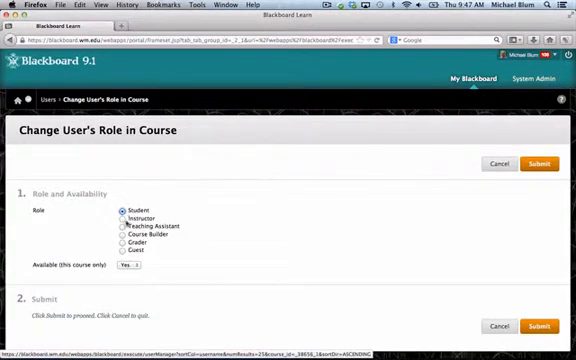
- Save the student's course role as Instructor and return to the Users list
click(126, 218)
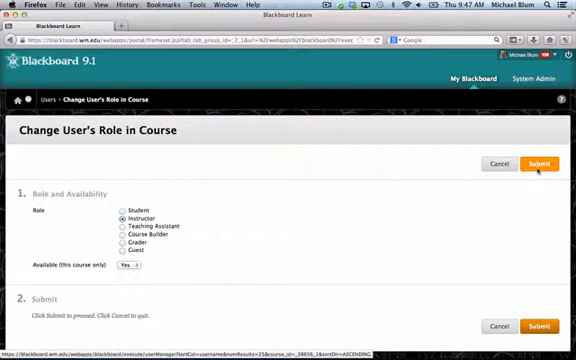
click(536, 164)
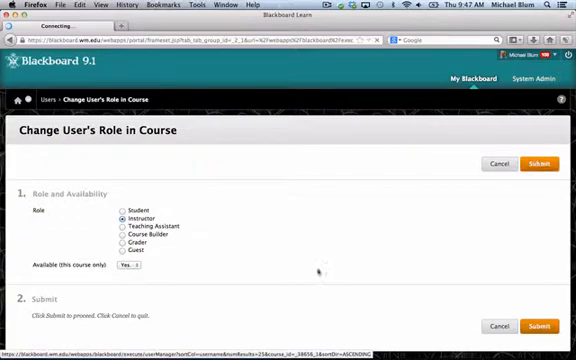
click(532, 164)
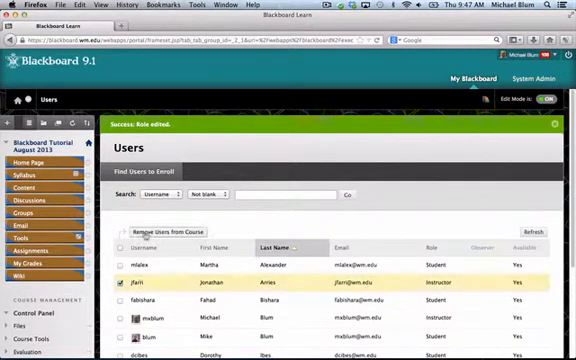
- Attempt to remove the checked instructor from the course; Blackboard refuses the removal
click(164, 232)
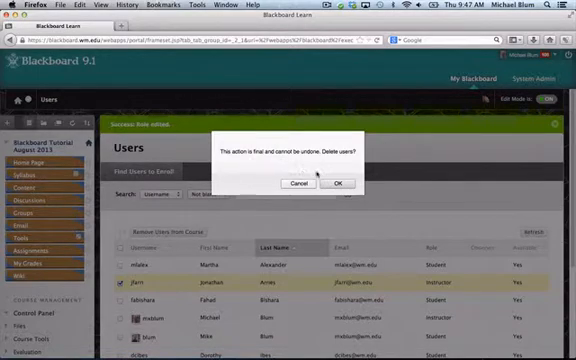
click(340, 182)
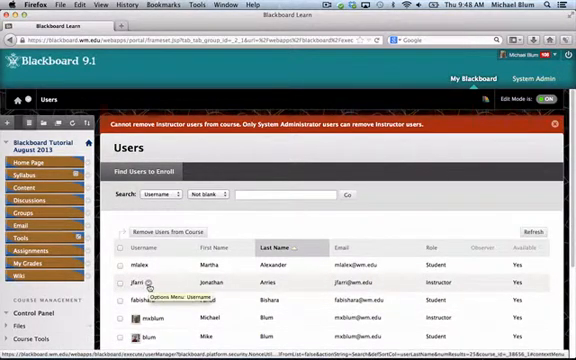
- Switch the instructor's course role back to Student and submit the change
click(164, 300)
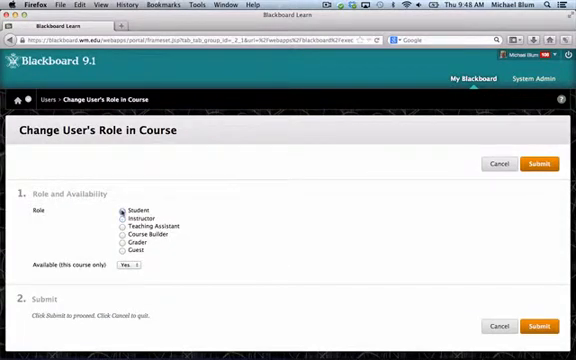
click(538, 164)
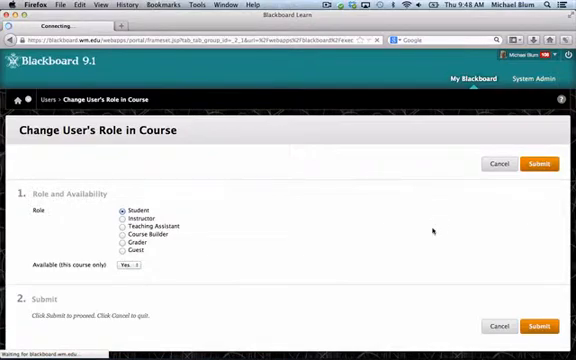
click(536, 162)
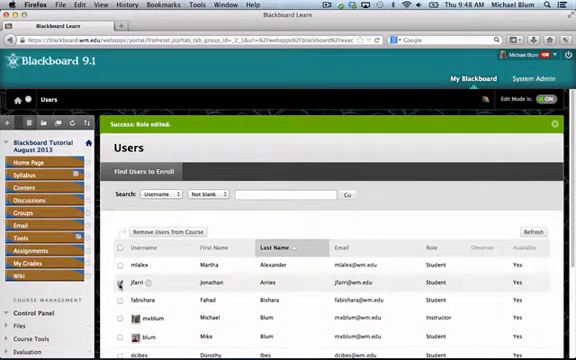
- Remove the checked user, now a Student, from the course and confirm the deletion
click(176, 232)
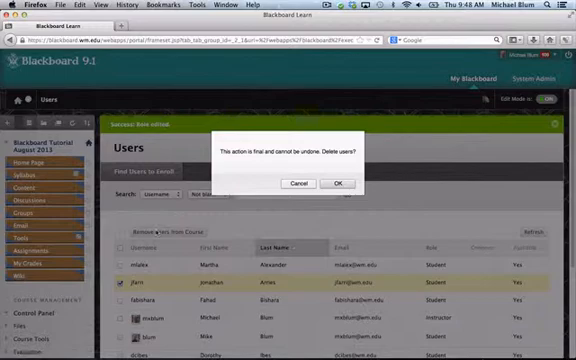
click(344, 184)
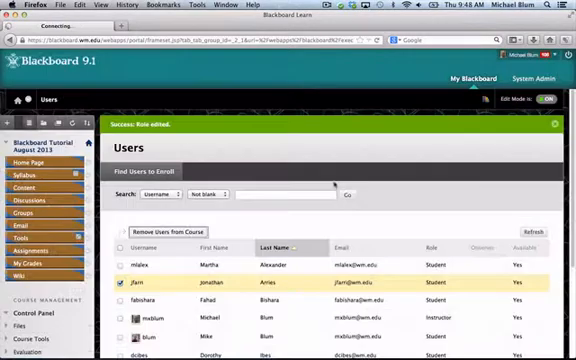